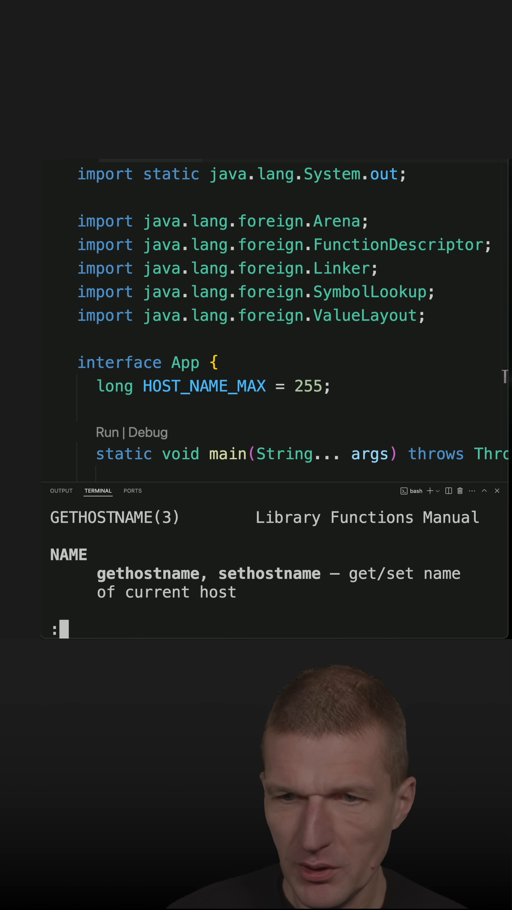
- Scroll the gethostname manual page down to its SYNOPSIS with the C signature
{"action": "scroll", "scroll_direction": "down", "scroll_amount": 3}
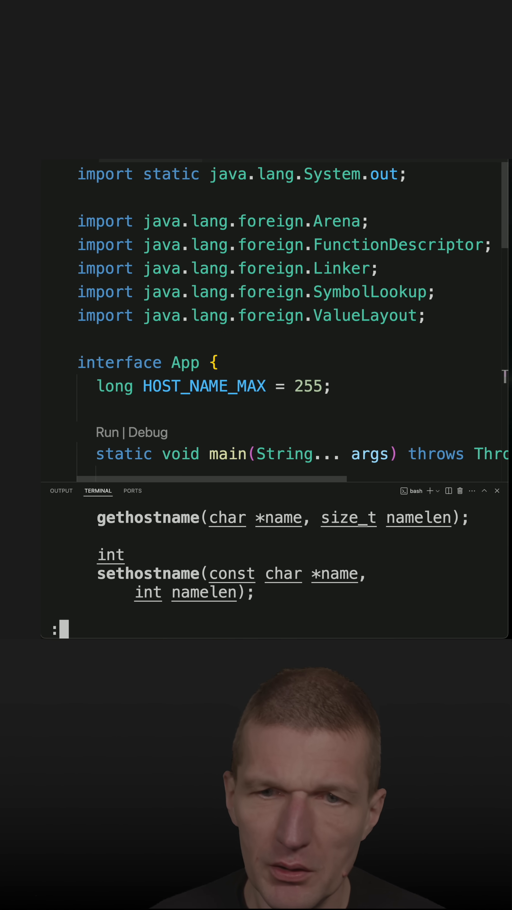
{"action": "scroll", "scroll_direction": "down", "scroll_amount": 3}
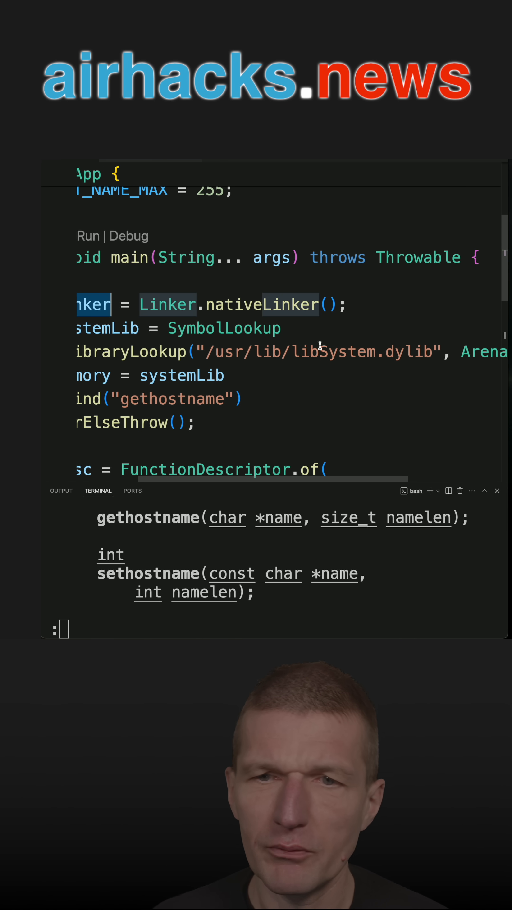
{"action": "mouse_move", "coordinate": [386, 356]}
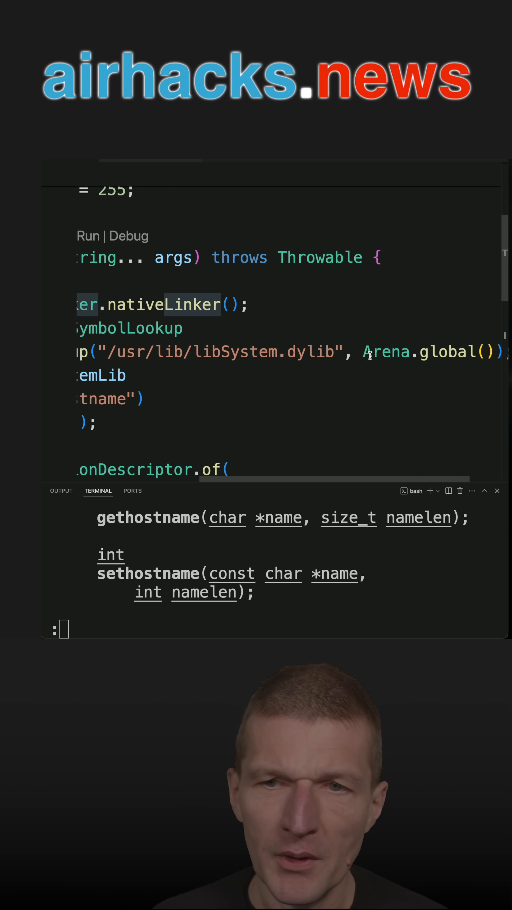
{"action": "scroll", "scroll_direction": "left", "scroll_amount": 3}
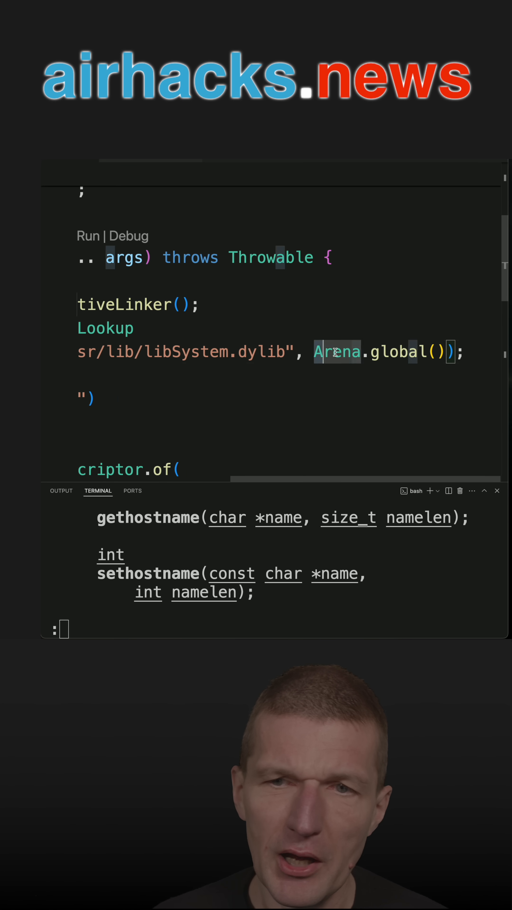
{"action": "double_click", "coordinate": [337, 352]}
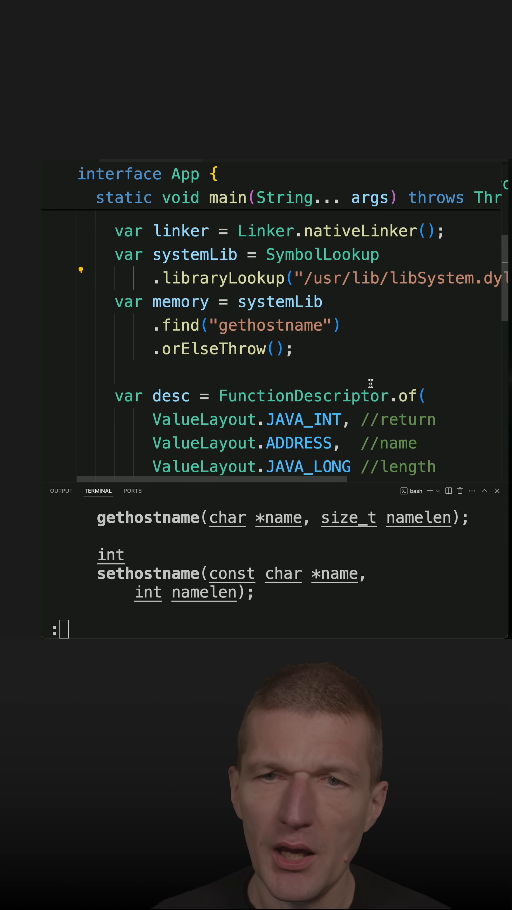
{"action": "double_click", "coordinate": [268, 325]}
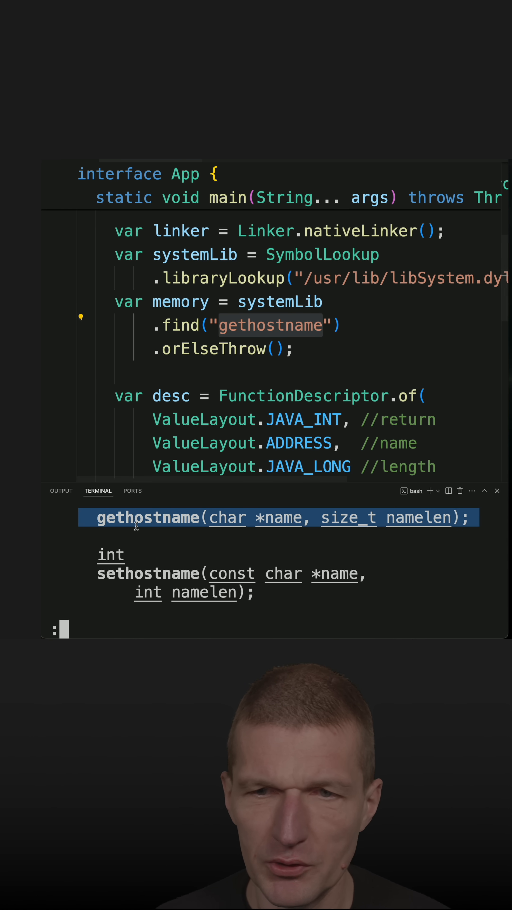
{"action": "scroll", "scroll_direction": "down", "scroll_amount": 3}
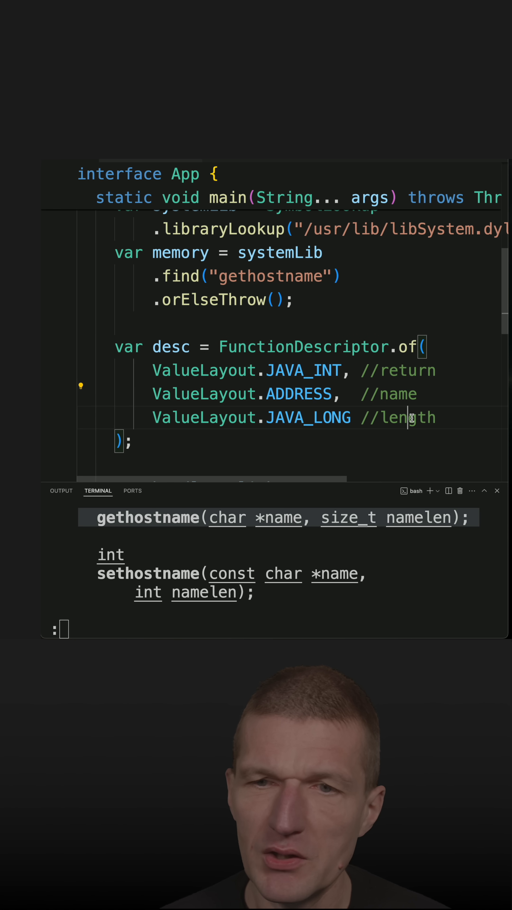
{"action": "double_click", "coordinate": [408, 418]}
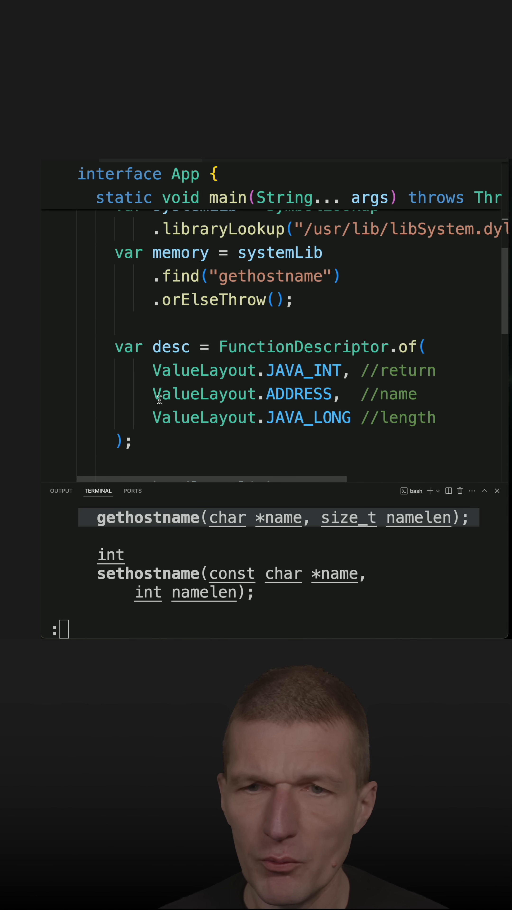
{"action": "scroll", "scroll_direction": "down", "scroll_amount": 3}
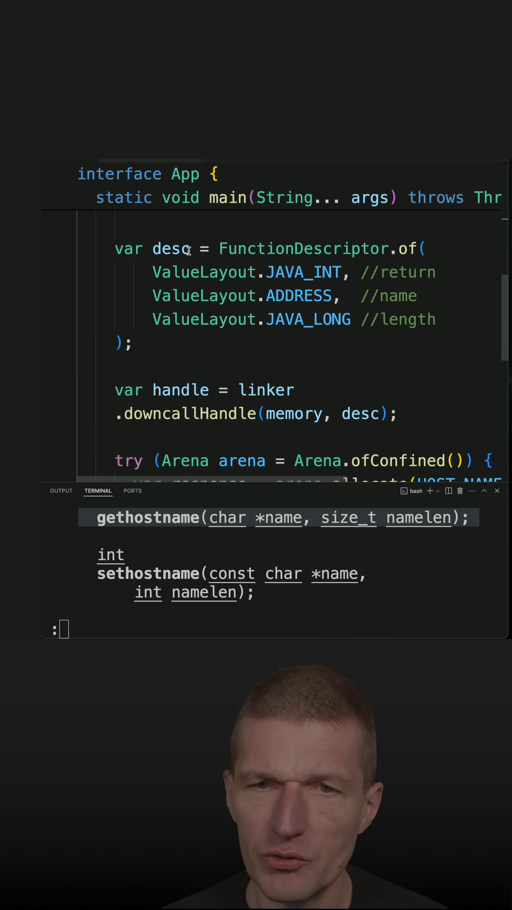
{"action": "scroll", "scroll_direction": "down", "scroll_amount": 3}
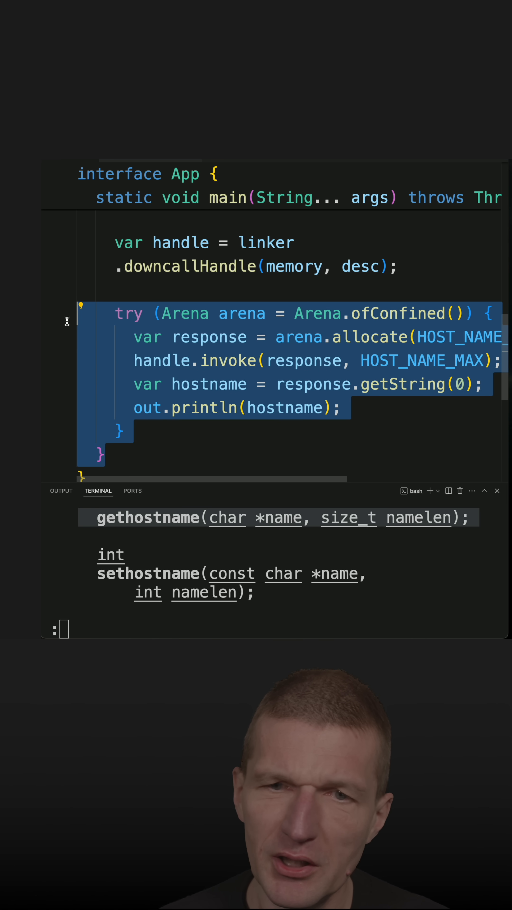
{"action": "mouse_move", "coordinate": [125, 389]}
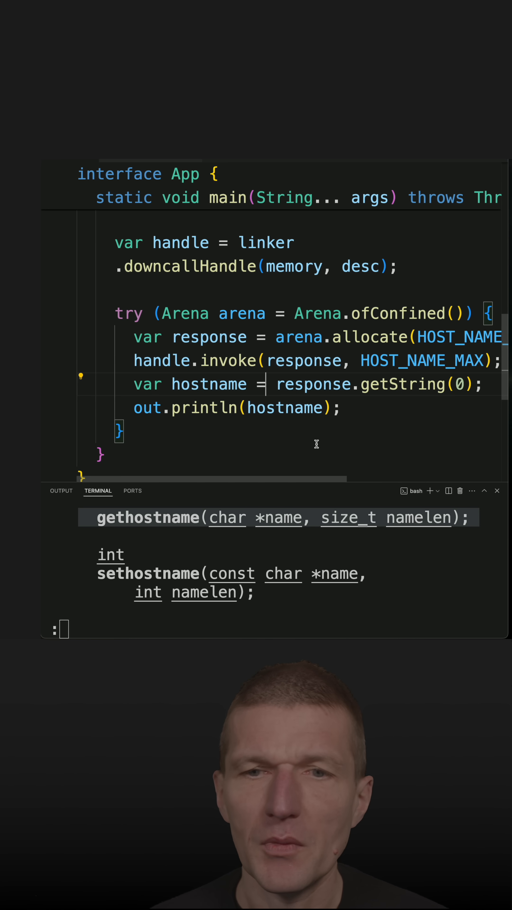
- Select the lines that read and print the hostname in the try-with-resources block
{"action": "left_click_drag", "start_coordinate": [265, 383], "coordinate": [357, 408]}
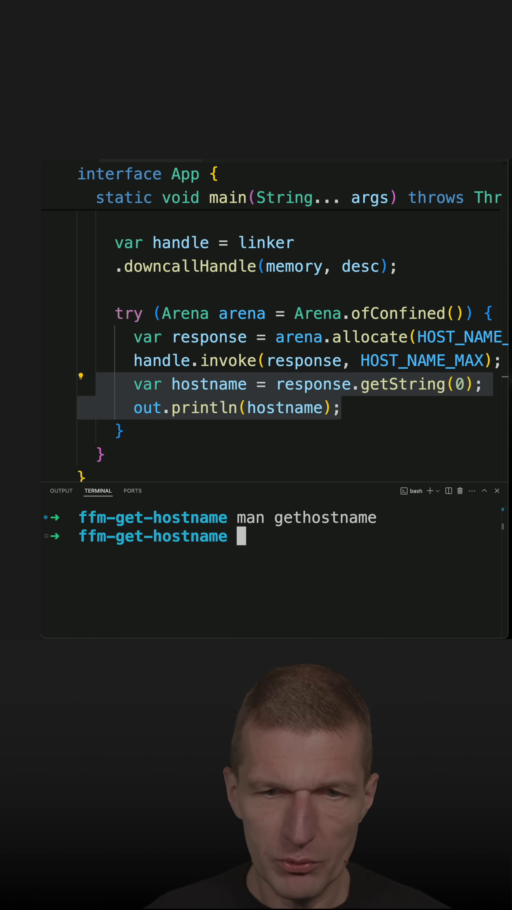
- Run java App.java in the terminal so it prints the hostname with native-access warnings
{"action": "type", "text": "java app"}
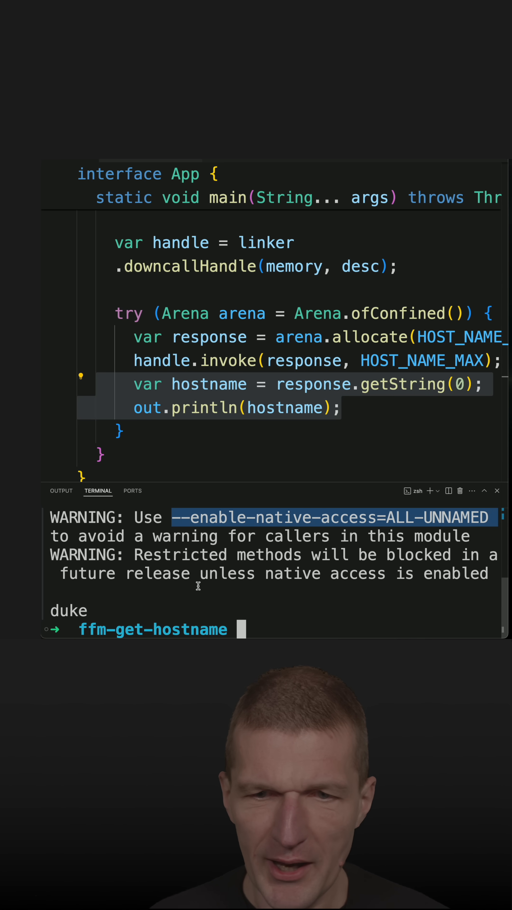
- Enter the rerun command java --enable-native-access=ALL-UNNAMED App.java in the terminal
{"action": "type", "text": "javav"}
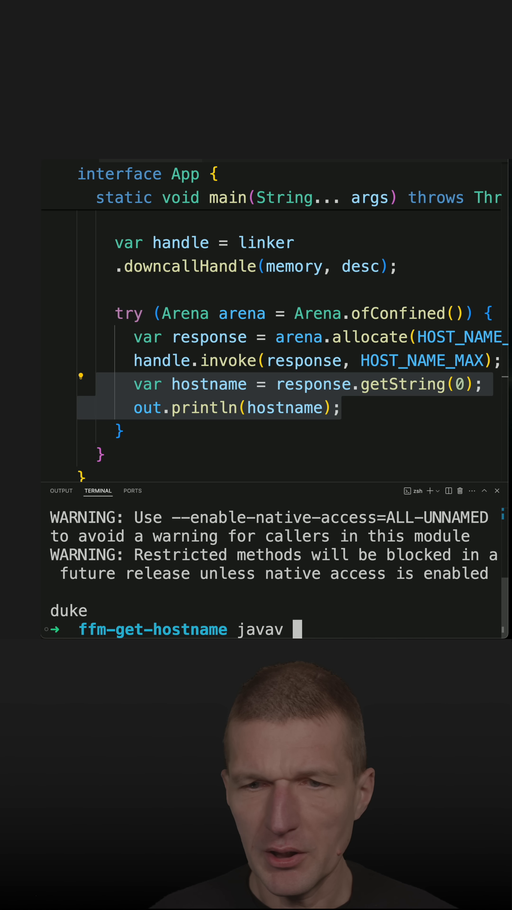
{"action": "type", "text": "--enable-native-access=ALL-UNNAMED"}
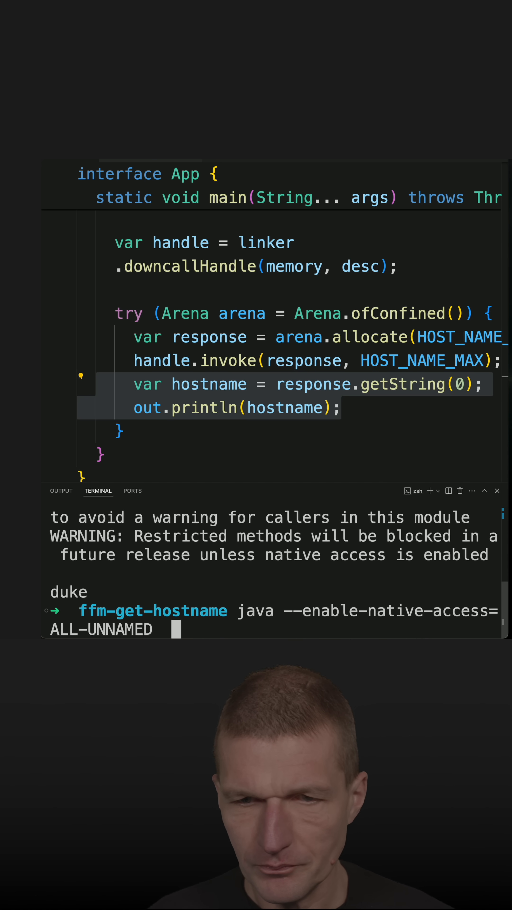
{"action": "type", "text": "app.ja"}
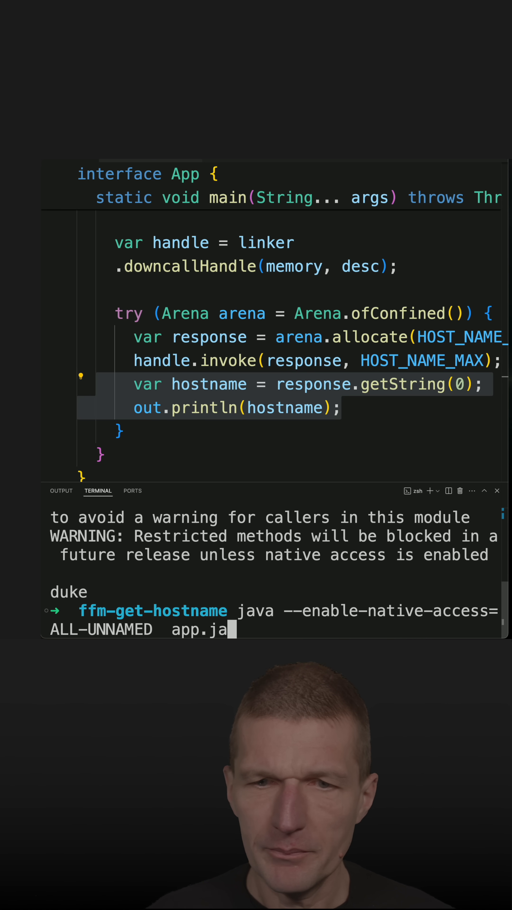